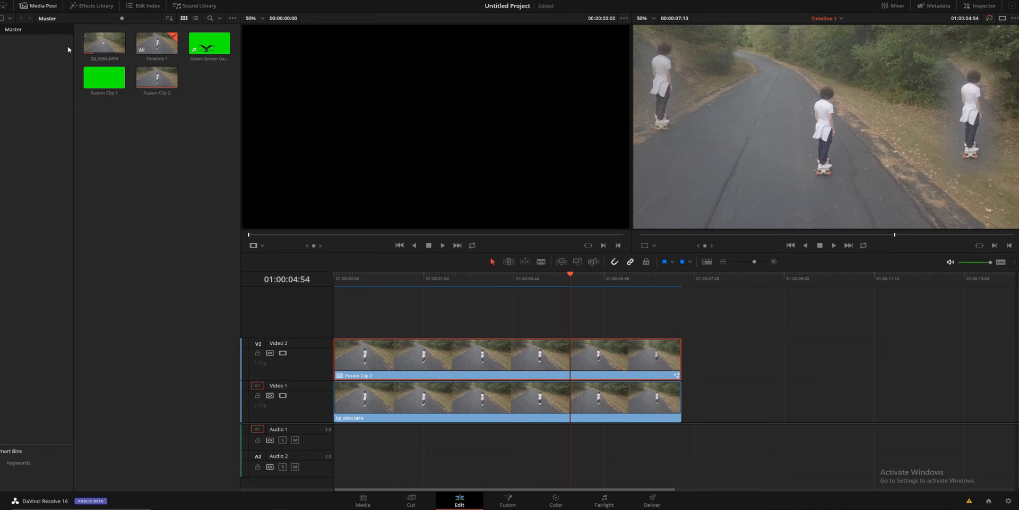
Step: From the Effects Library toolbox, place a Fusion Composition on a third track above the skateboard clips
{"action": "left_click", "coordinate": [94, 6]}
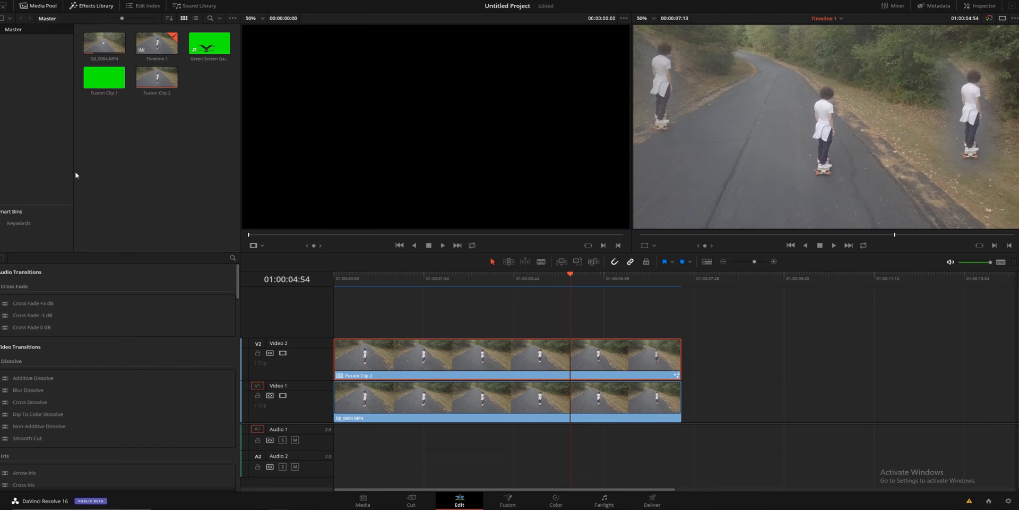
{"action": "scroll", "scroll_direction": "down", "scroll_amount": 3}
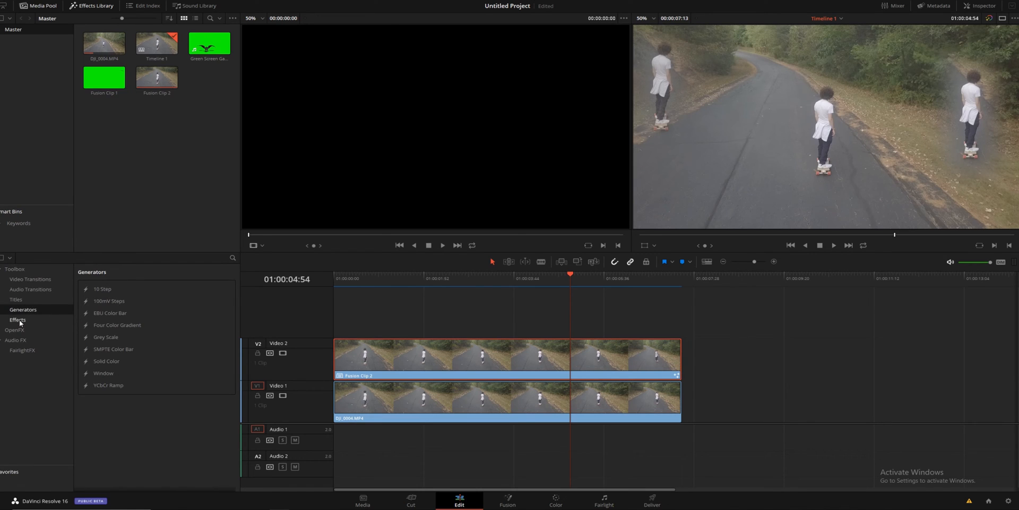
{"action": "left_click", "coordinate": [17, 320]}
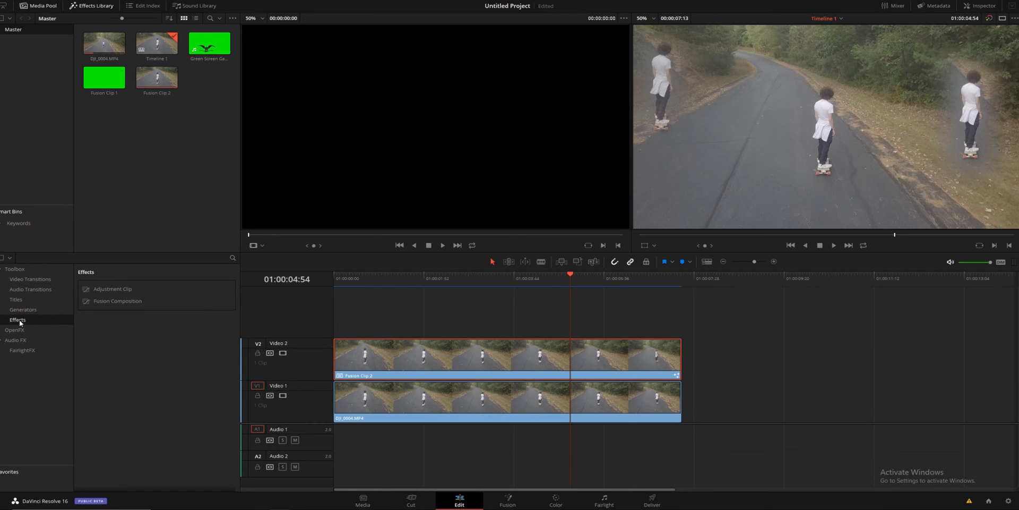
{"action": "left_click_drag", "start_coordinate": [117, 300], "coordinate": [649, 316]}
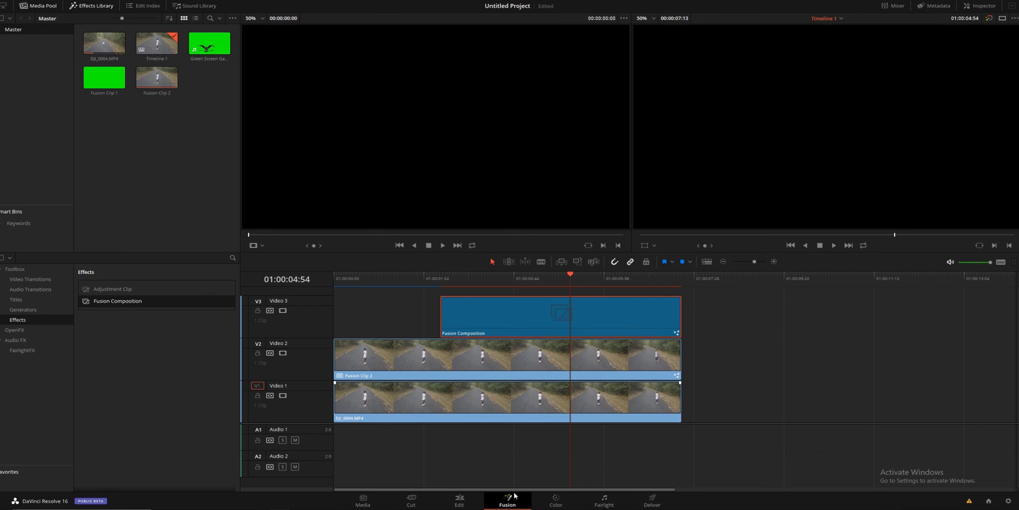
Step: In the composition, wire transparent Background1 and Background2 through a Merge into MediaOut1
{"action": "left_click", "coordinate": [507, 499]}
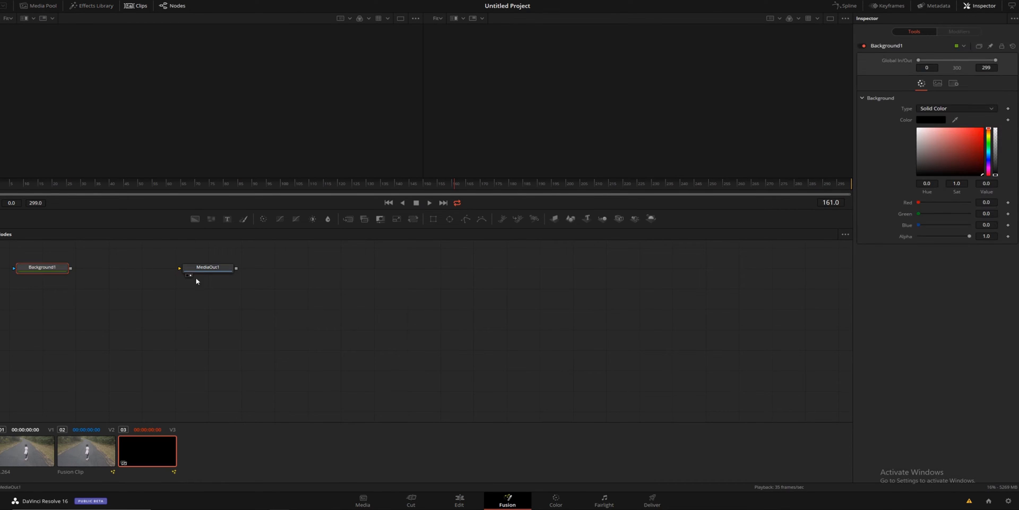
{"action": "left_click_drag", "start_coordinate": [42, 266], "coordinate": [439, 319]}
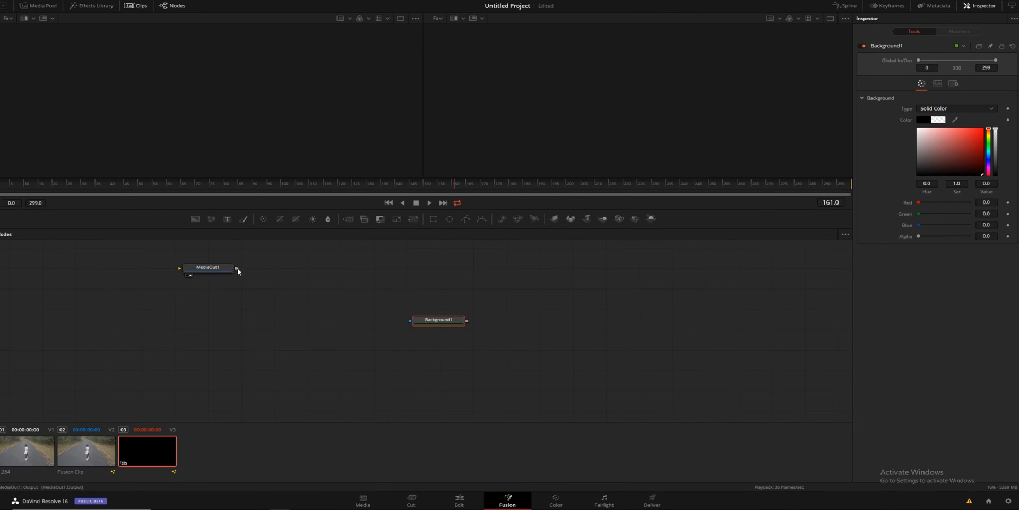
{"action": "left_click_drag", "start_coordinate": [208, 267], "coordinate": [205, 260]}
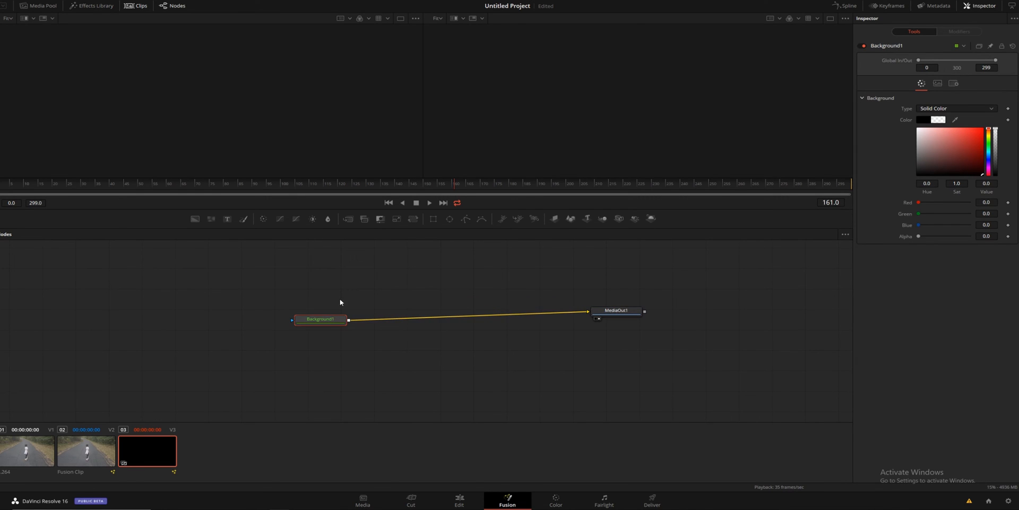
{"action": "left_click", "coordinate": [319, 318]}
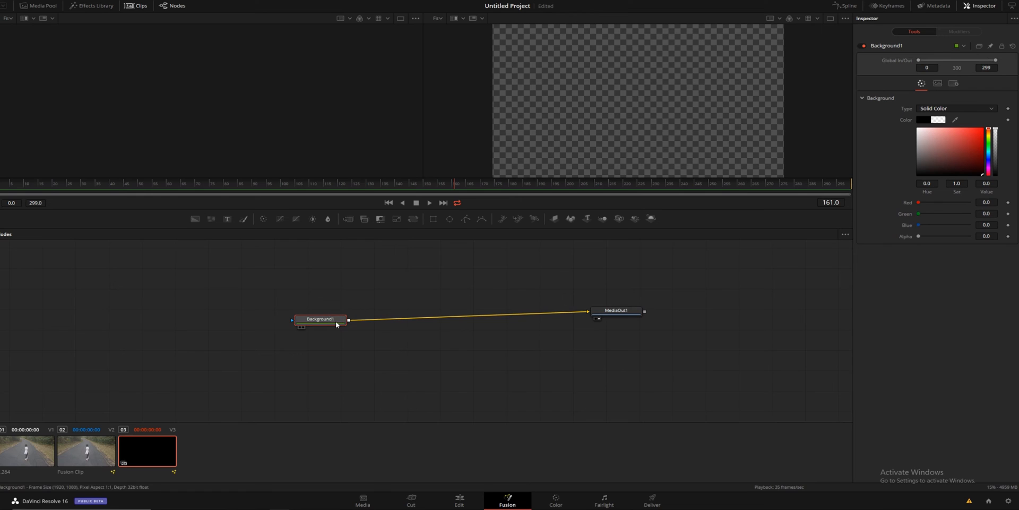
{"action": "left_click_drag", "start_coordinate": [319, 318], "coordinate": [191, 313]}
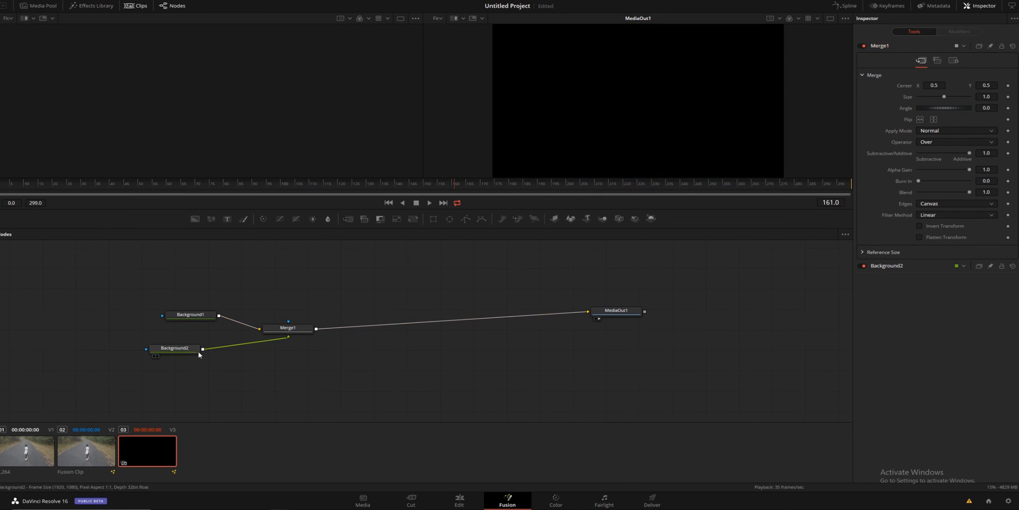
Step: Add a Rectangle mask to Background2, enlarge it, and move the bar to the lower left
{"action": "left_click", "coordinate": [175, 348]}
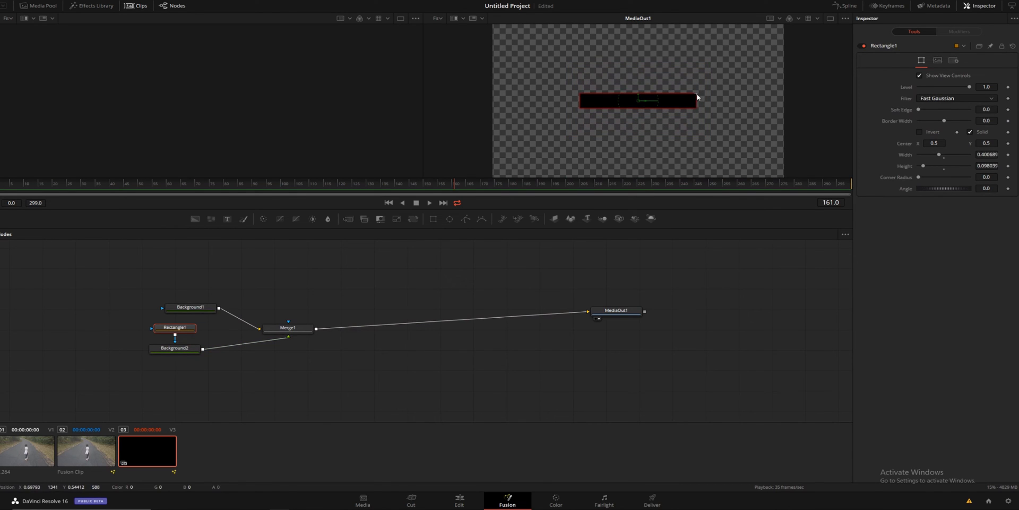
{"action": "left_click_drag", "start_coordinate": [695, 110], "coordinate": [709, 99]}
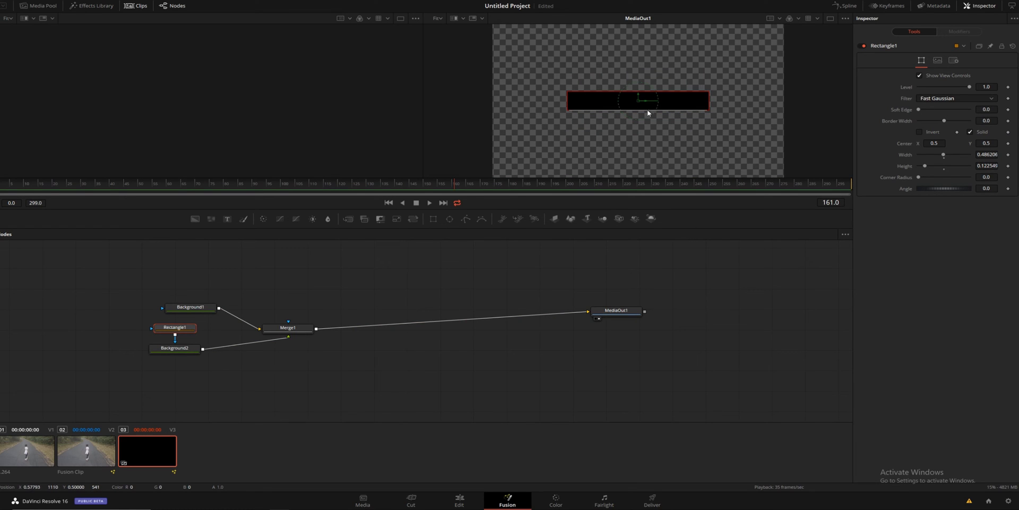
{"action": "left_click_drag", "start_coordinate": [637, 100], "coordinate": [580, 154]}
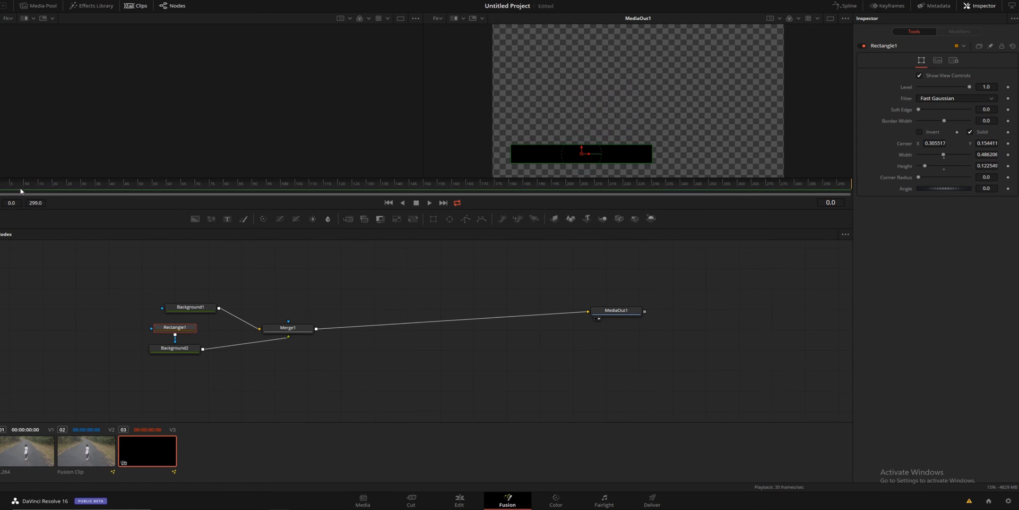
{"action": "mouse_move", "coordinate": [20, 189]}
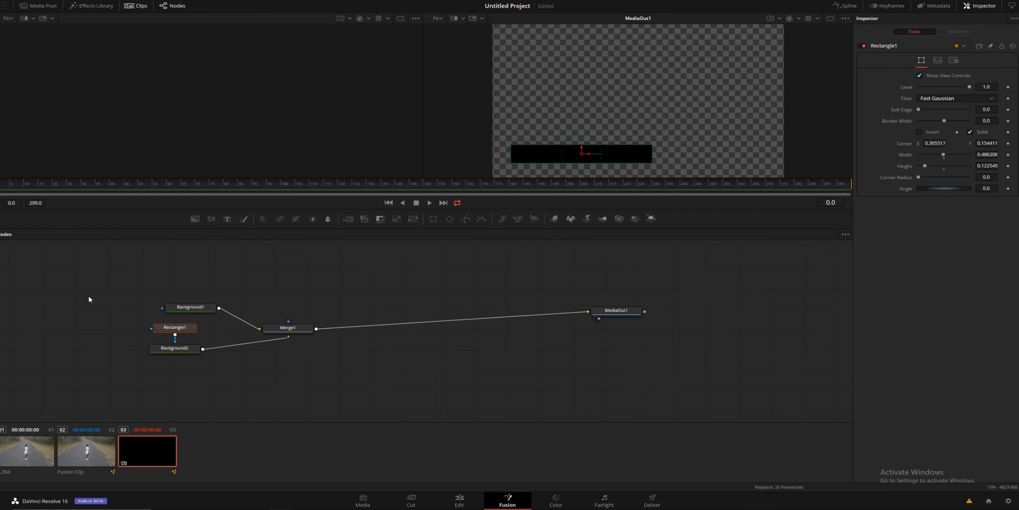
{"action": "mouse_move", "coordinate": [65, 293]}
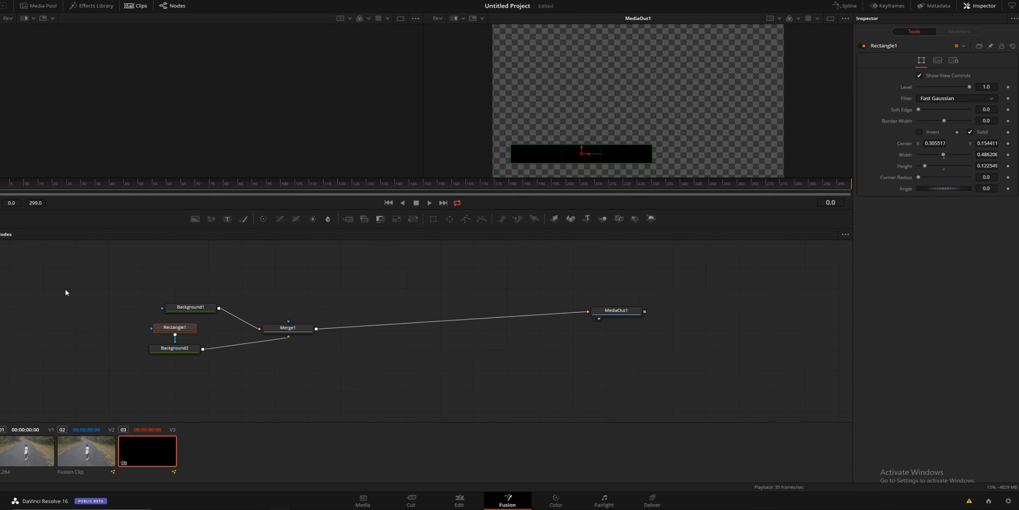
Step: Keyframe Rectangle1 center below the frame at frame 0 and raise it at frame 10
{"action": "left_click", "coordinate": [190, 306]}
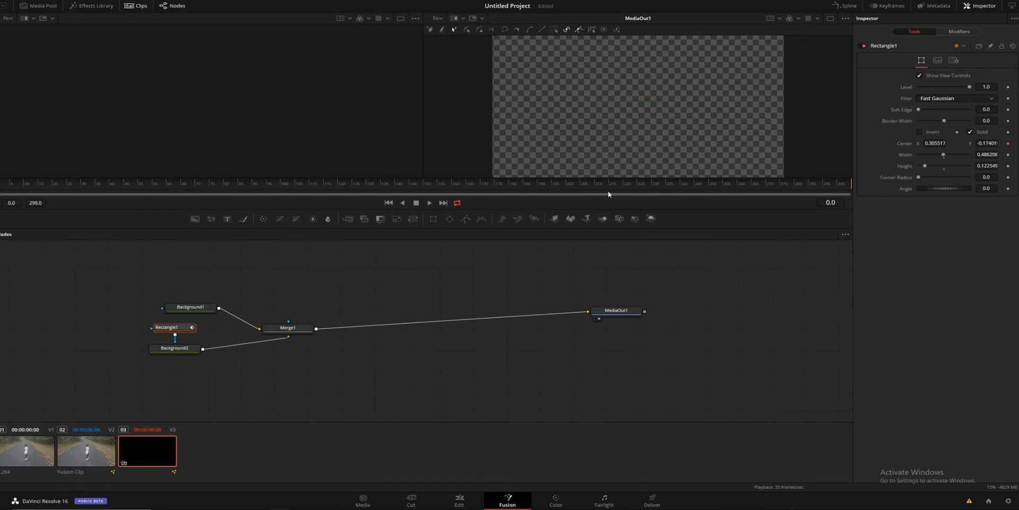
{"action": "mouse_move", "coordinate": [22, 191]}
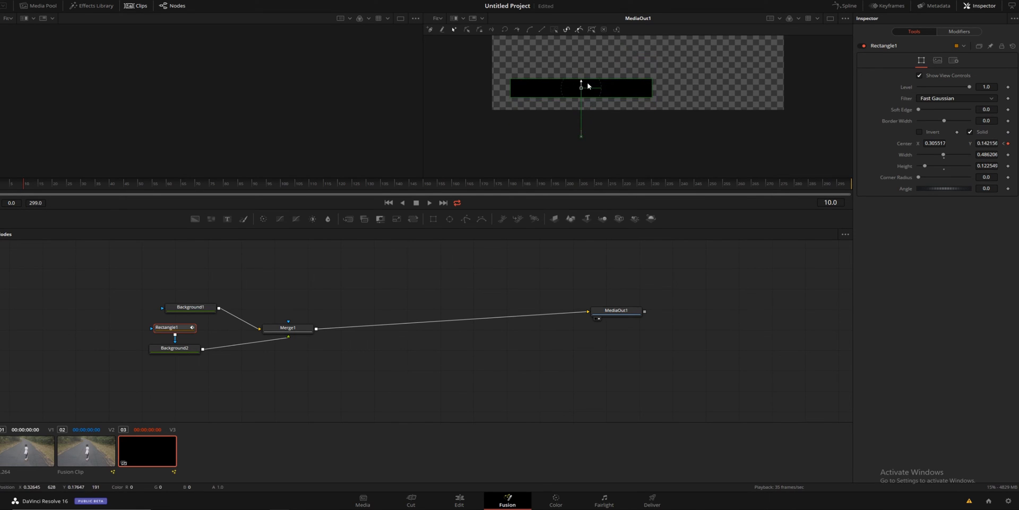
{"action": "left_click_drag", "start_coordinate": [580, 87], "coordinate": [581, 132]}
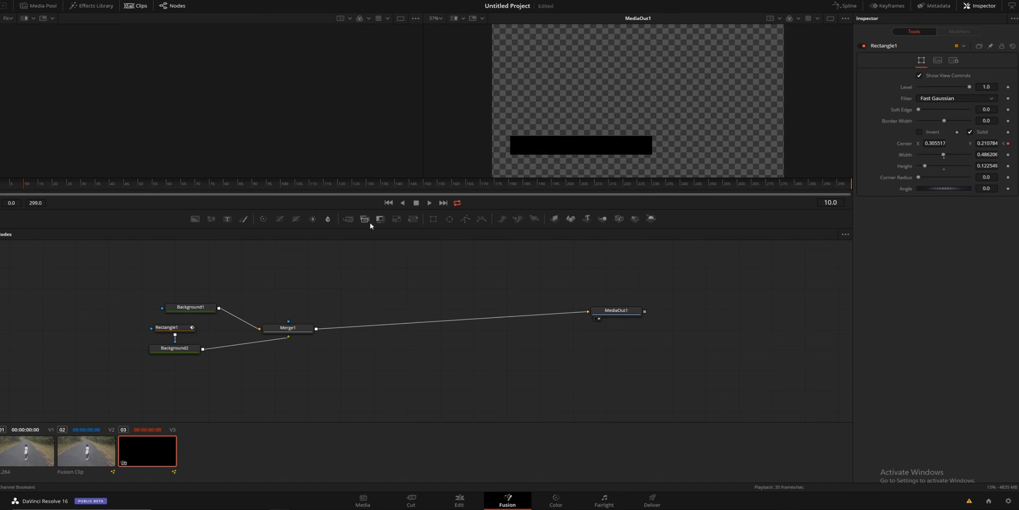
Step: Add a Text node merged over the bar and enter 'lower thirds' as its text
{"action": "left_click", "coordinate": [227, 218]}
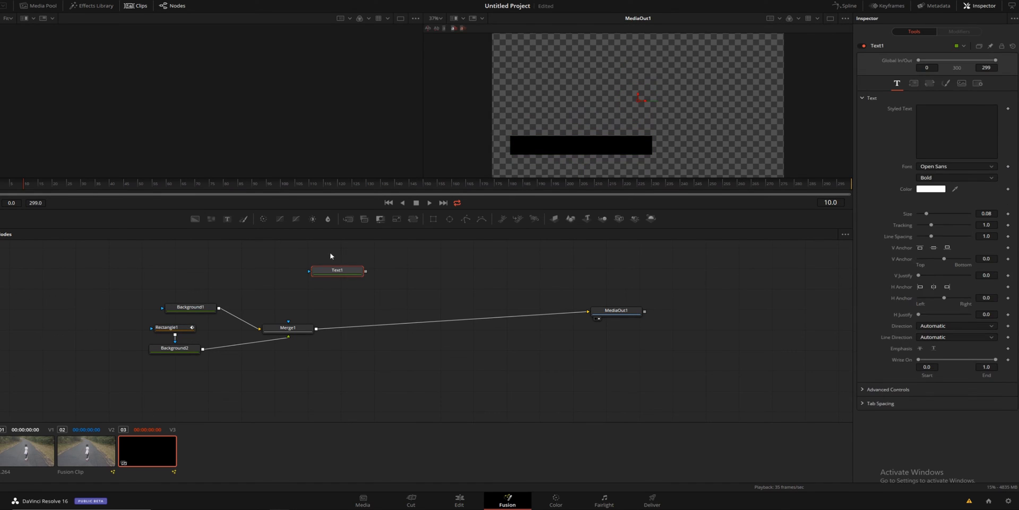
{"action": "left_click_drag", "start_coordinate": [337, 269], "coordinate": [429, 324]}
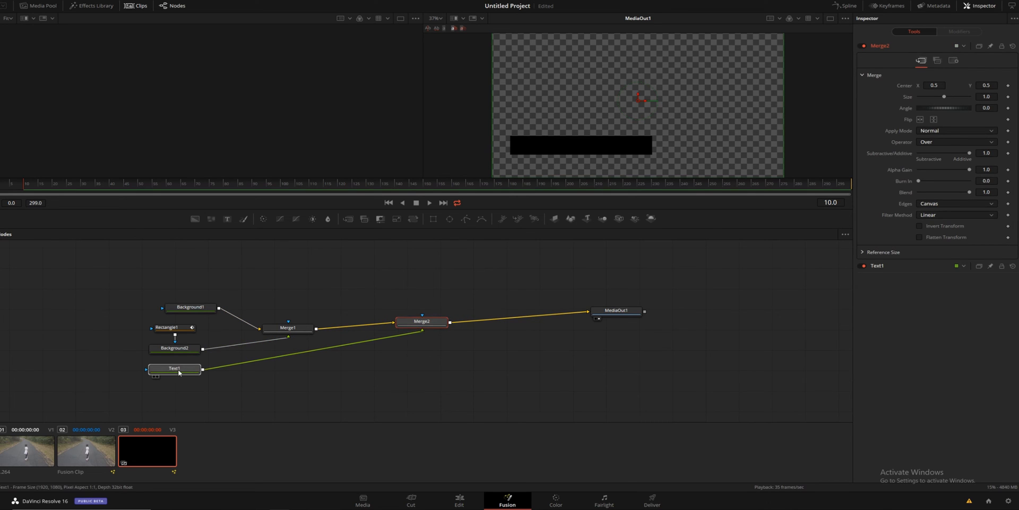
{"action": "left_click", "coordinate": [174, 373]}
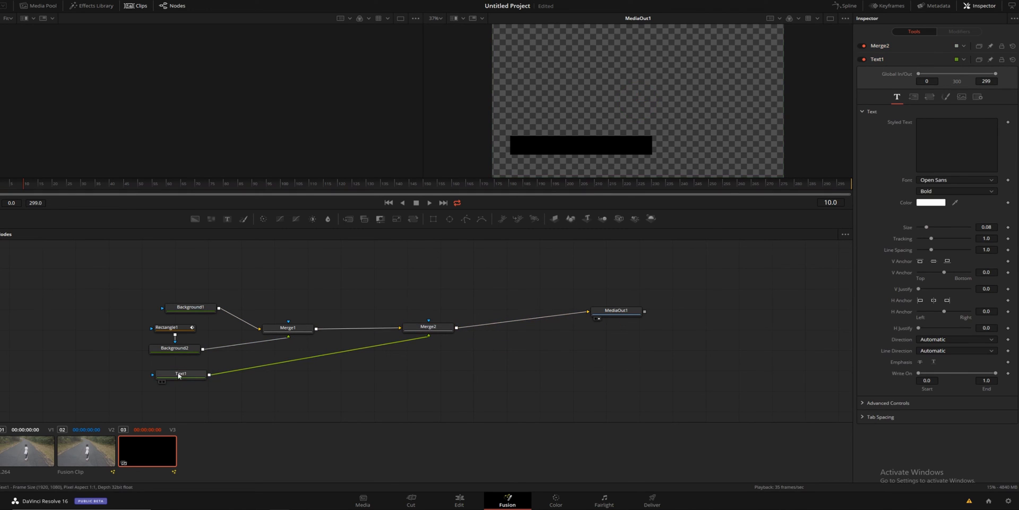
{"action": "left_click_drag", "start_coordinate": [181, 374], "coordinate": [287, 384]}
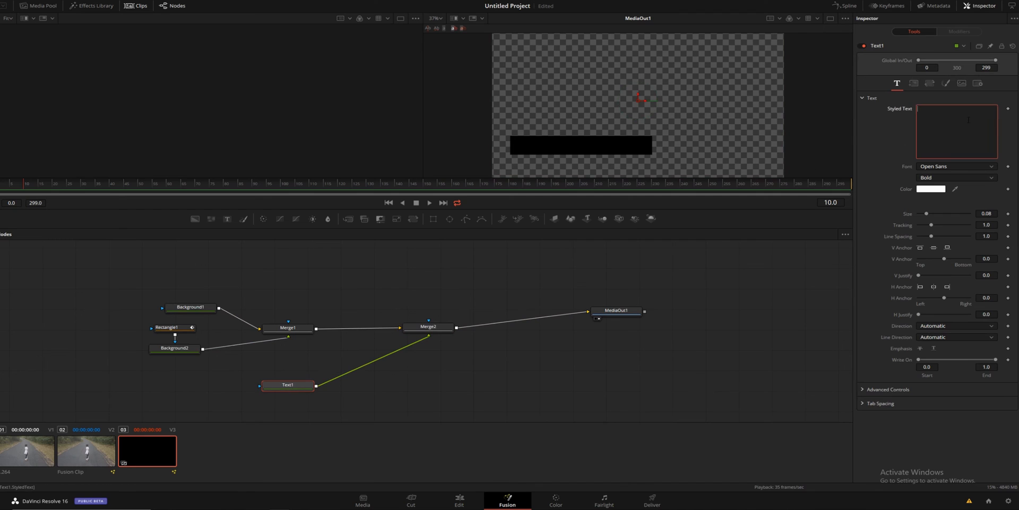
{"action": "type", "text": "lower thirds"}
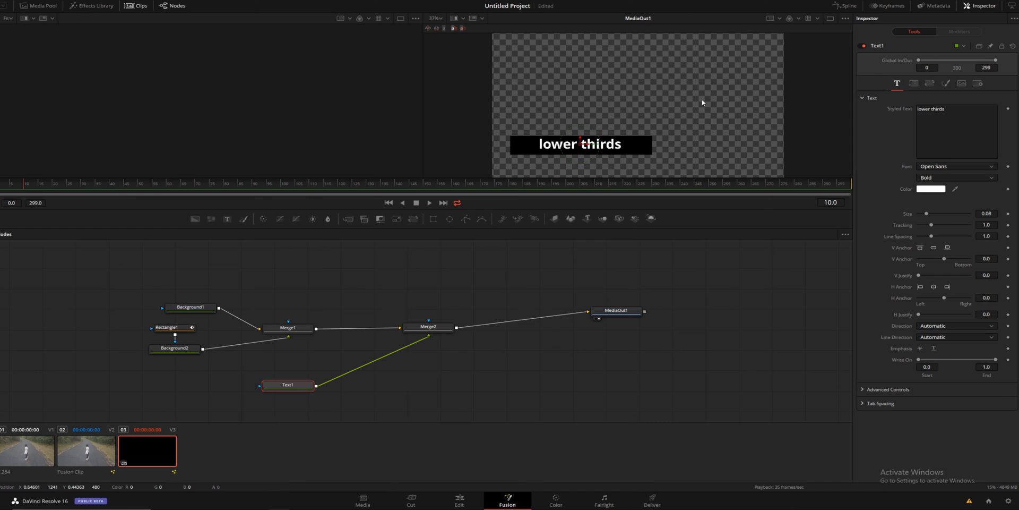
{"action": "scroll", "scroll_direction": "down", "scroll_amount": 3}
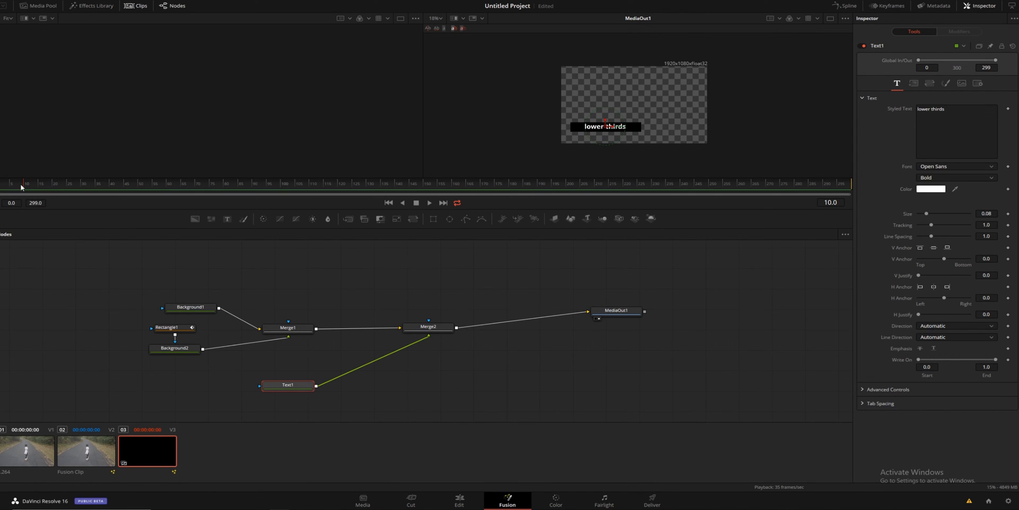
Step: Animate Text1 from below the frame at frame 0 up onto the bar at frame 10
{"action": "left_click", "coordinate": [287, 328]}
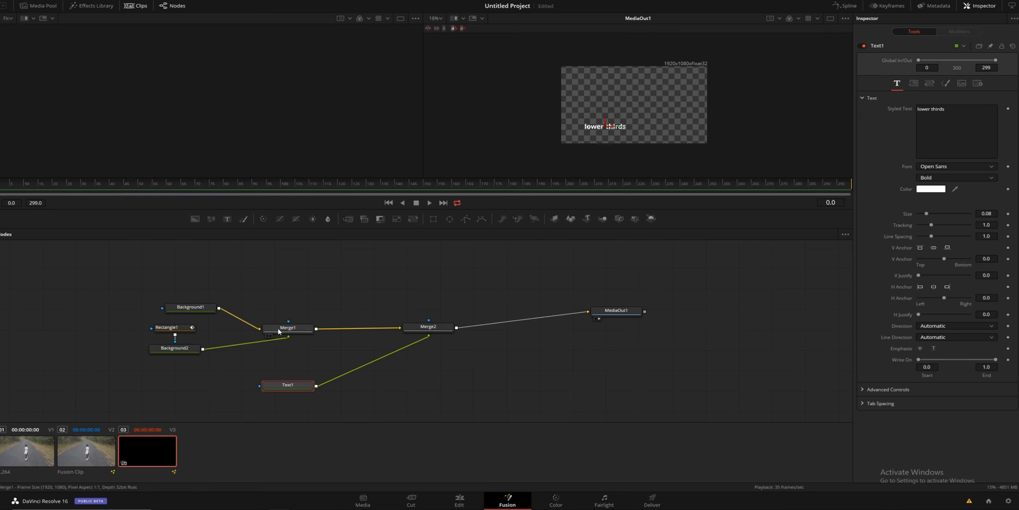
{"action": "left_click", "coordinate": [174, 348]}
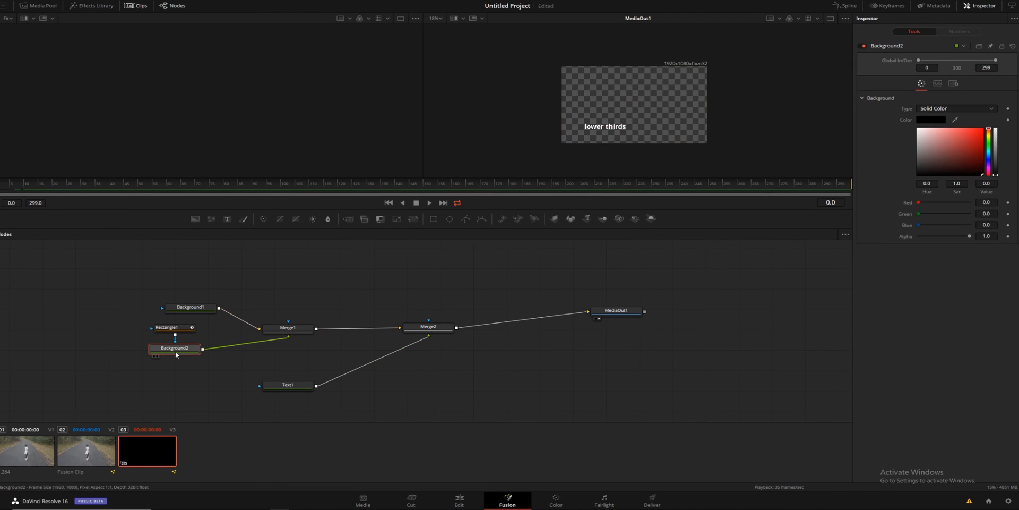
{"action": "left_click", "coordinate": [168, 327]}
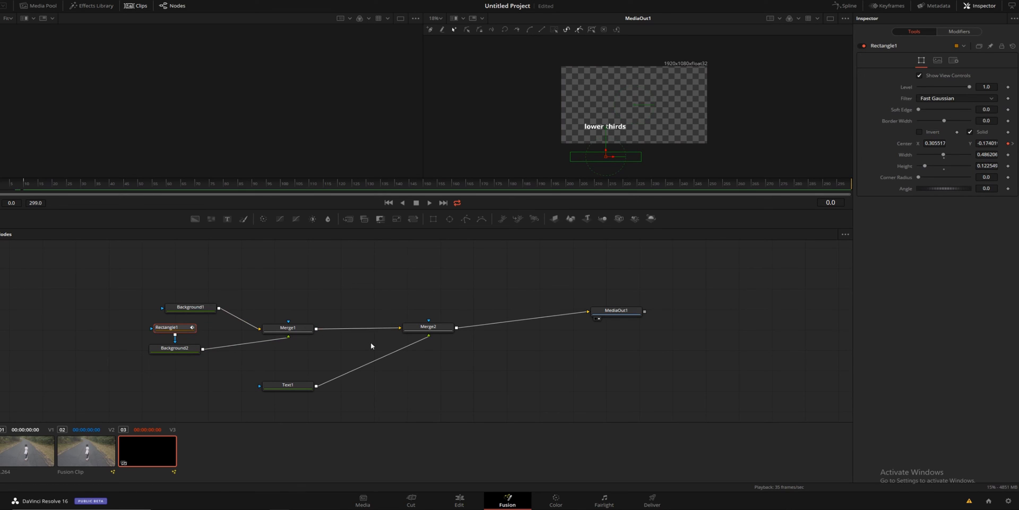
{"action": "left_click", "coordinate": [288, 385]}
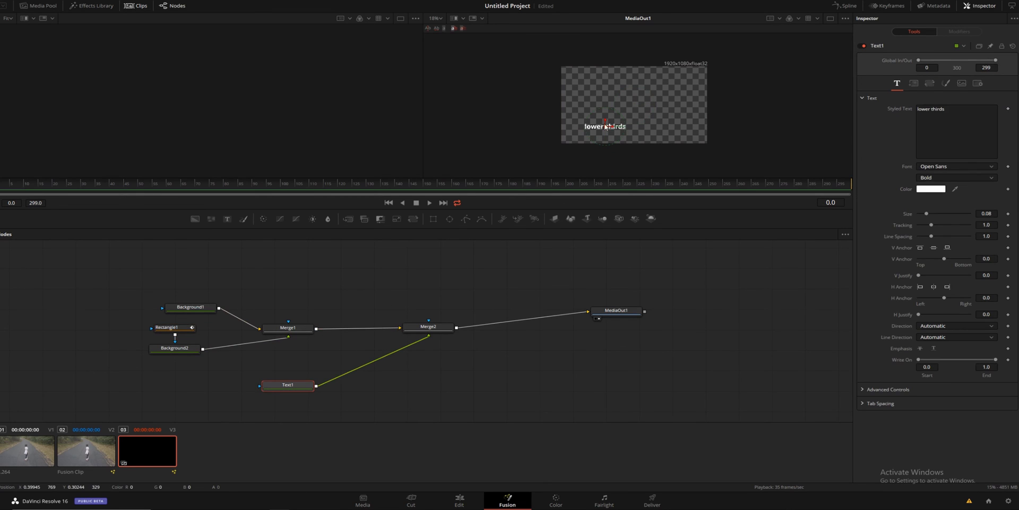
{"action": "left_click_drag", "start_coordinate": [605, 125], "coordinate": [603, 155]}
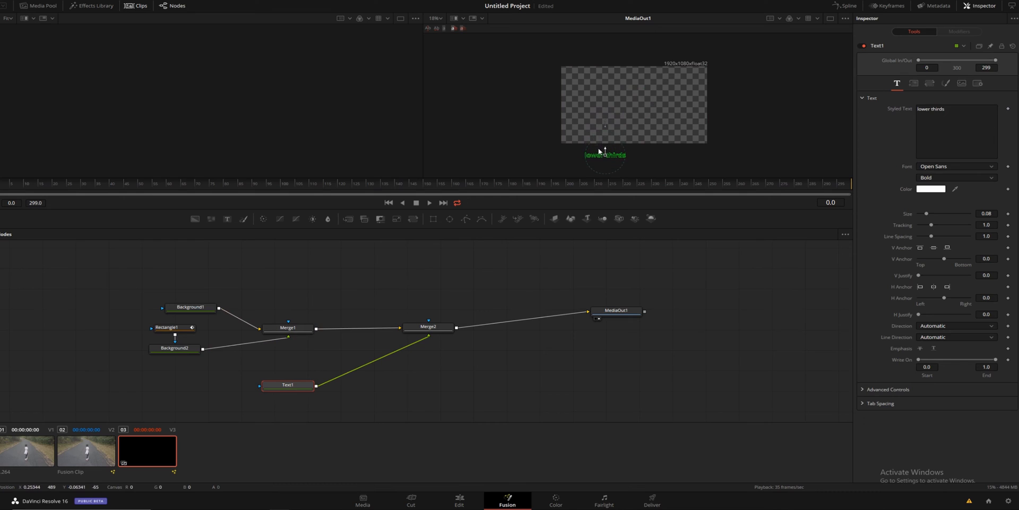
{"action": "left_click", "coordinate": [174, 327]}
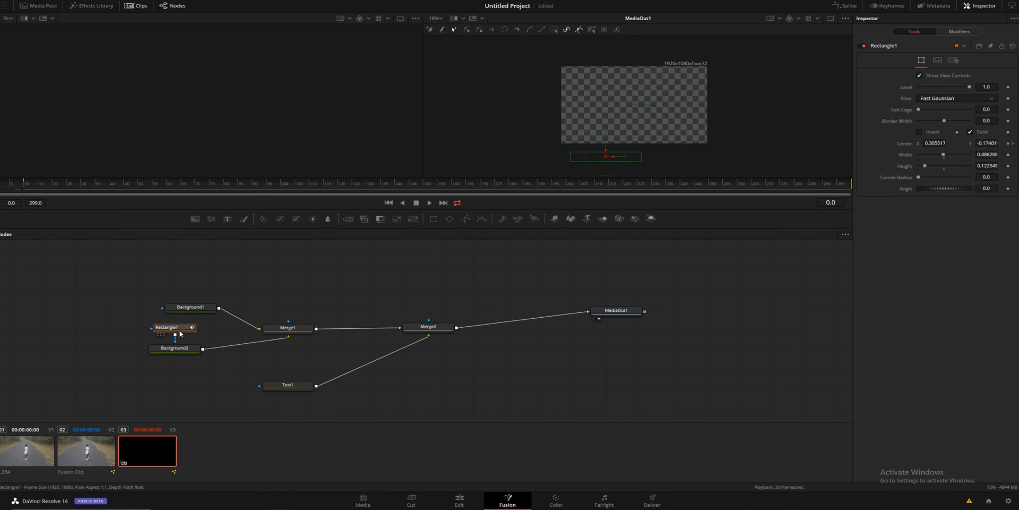
{"action": "left_click", "coordinate": [287, 384]}
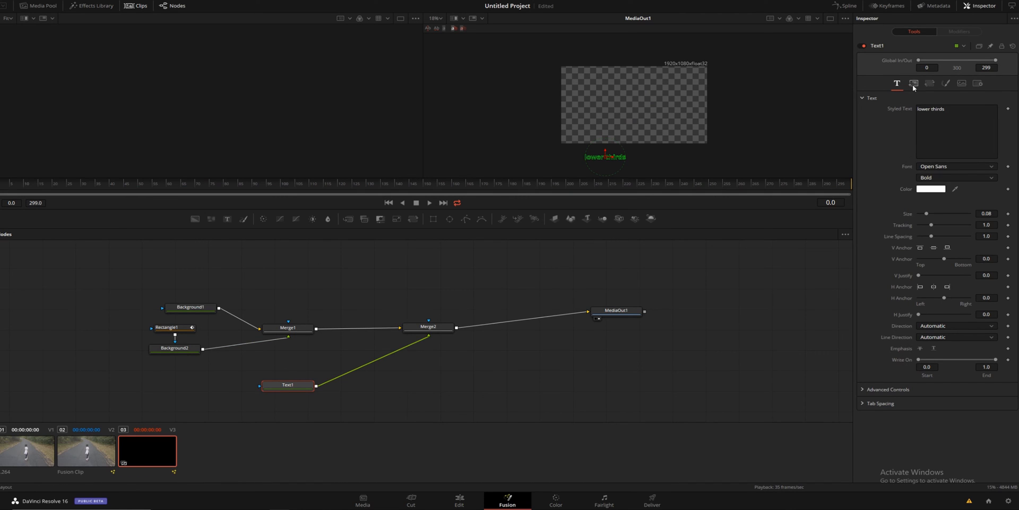
{"action": "left_click", "coordinate": [913, 83]}
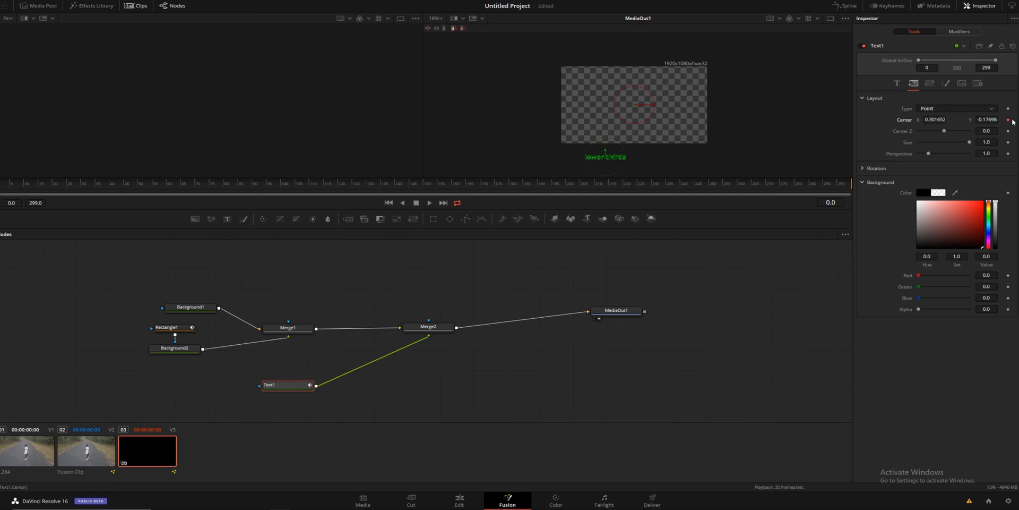
{"action": "mouse_move", "coordinate": [73, 226]}
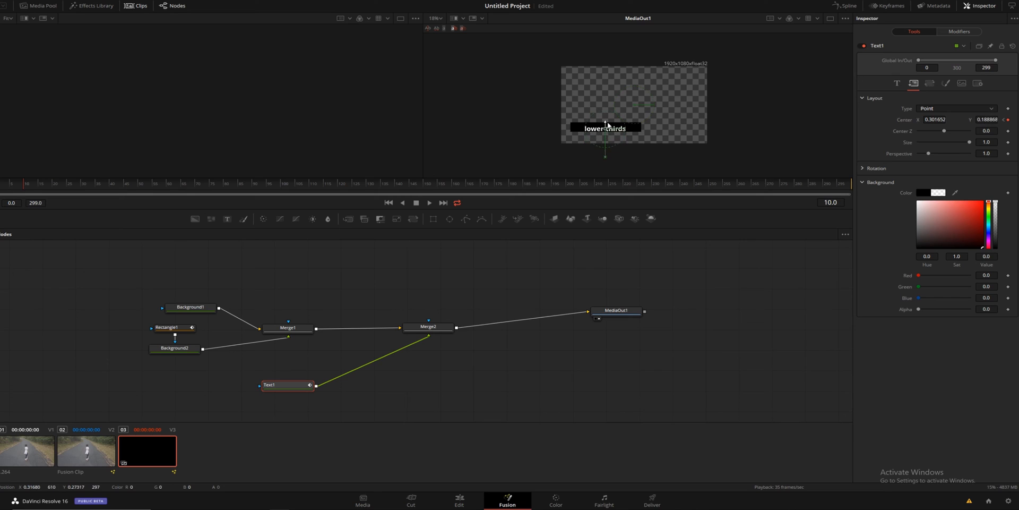
{"action": "left_click_drag", "start_coordinate": [605, 133], "coordinate": [605, 126]}
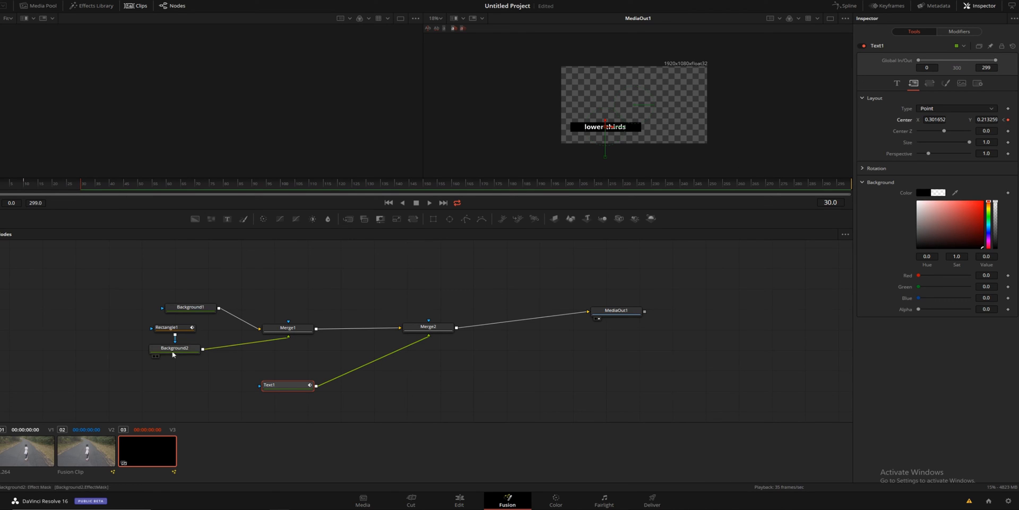
Step: Drag the Rectangle1 bar down out of frame at frame 35
{"action": "left_click", "coordinate": [168, 327]}
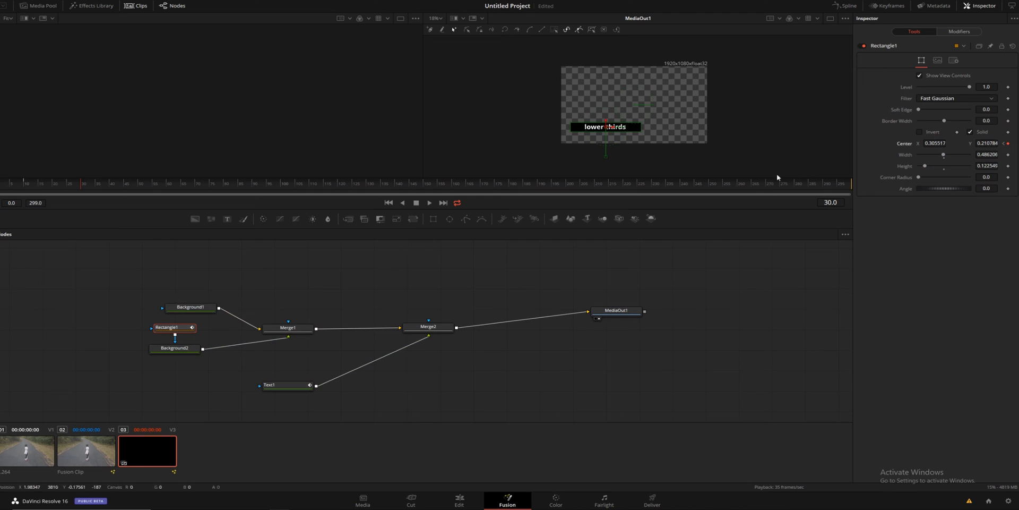
{"action": "mouse_move", "coordinate": [142, 246]}
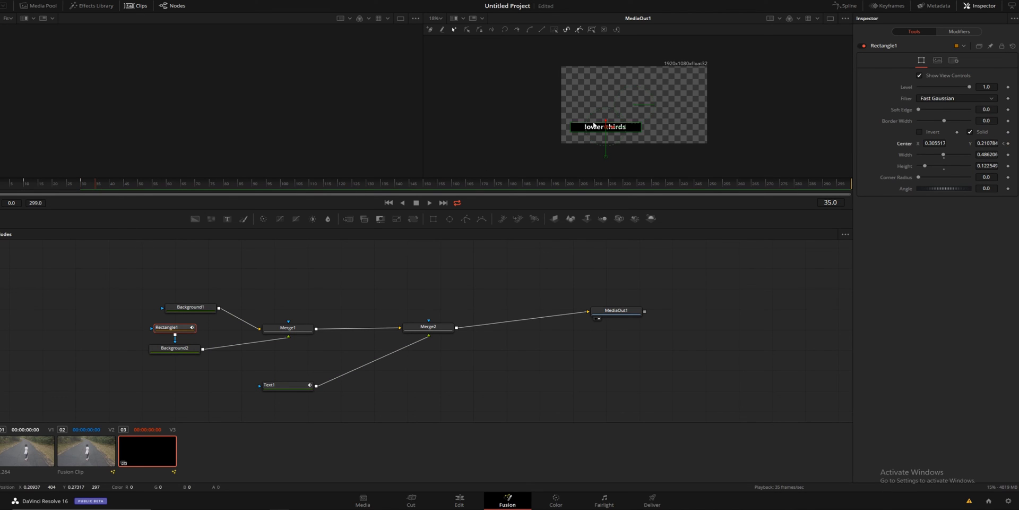
{"action": "left_click_drag", "start_coordinate": [604, 127], "coordinate": [605, 153]}
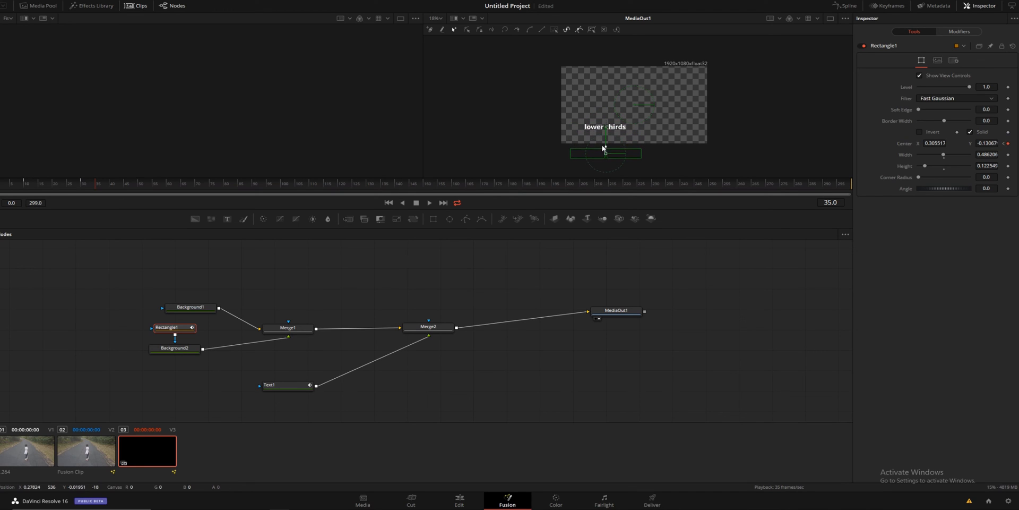
{"action": "left_click", "coordinate": [269, 384]}
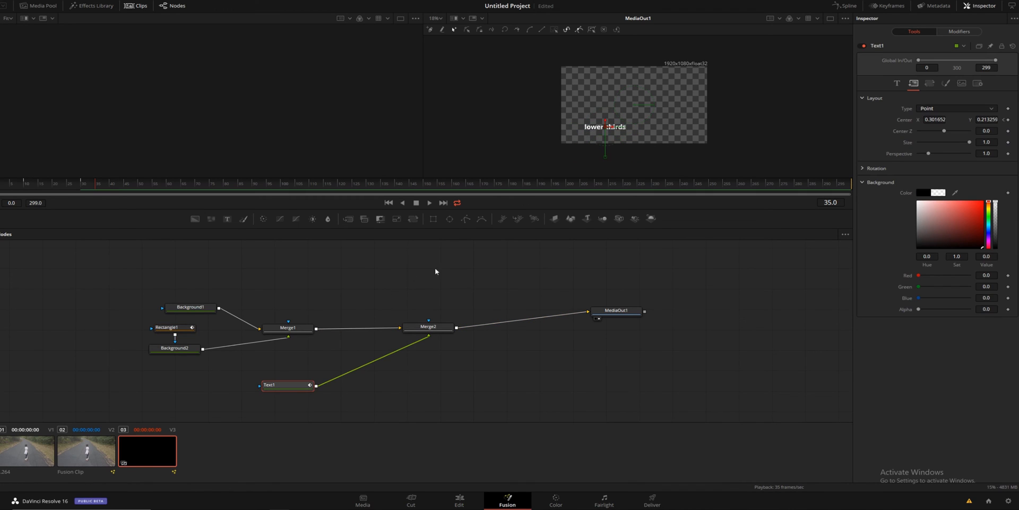
Step: Drop Text1 below the frame at frame 35, then select the composition clip on the Edit page
{"action": "left_click_drag", "start_coordinate": [604, 126], "coordinate": [604, 154]}
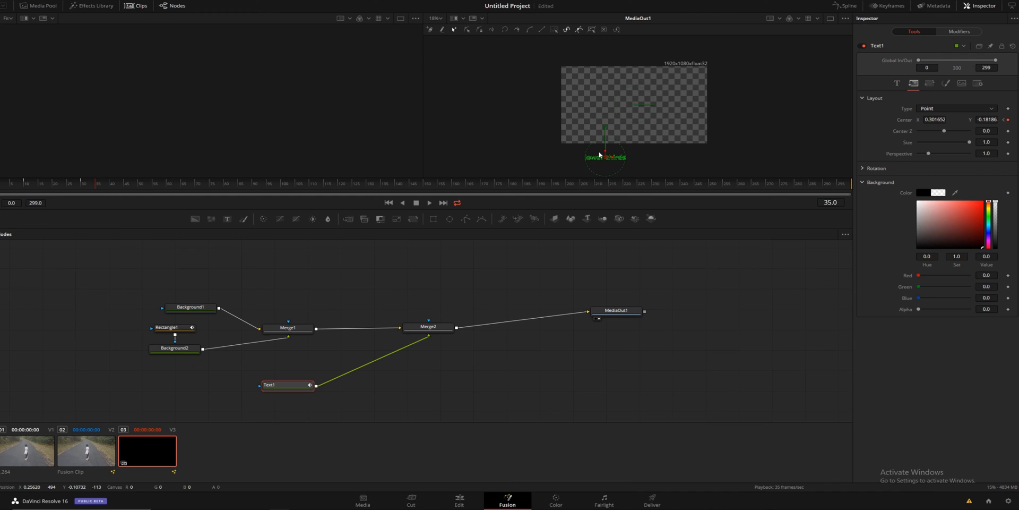
{"action": "mouse_move", "coordinate": [47, 190]}
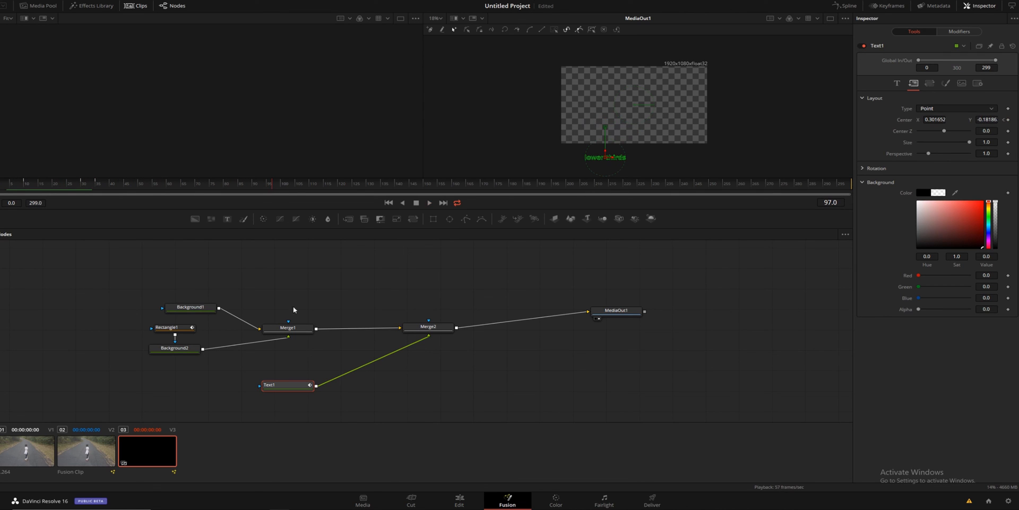
{"action": "left_click", "coordinate": [459, 499]}
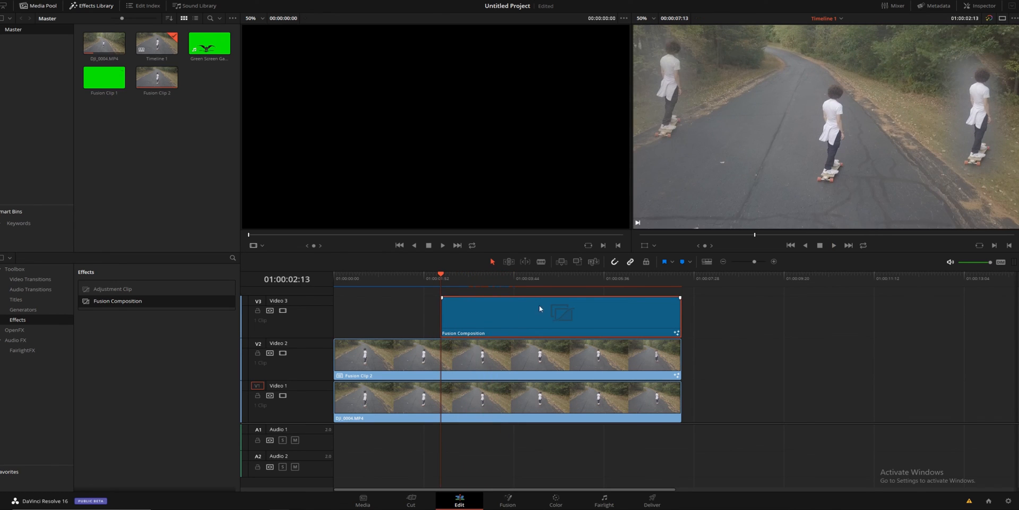
{"action": "left_click", "coordinate": [833, 245]}
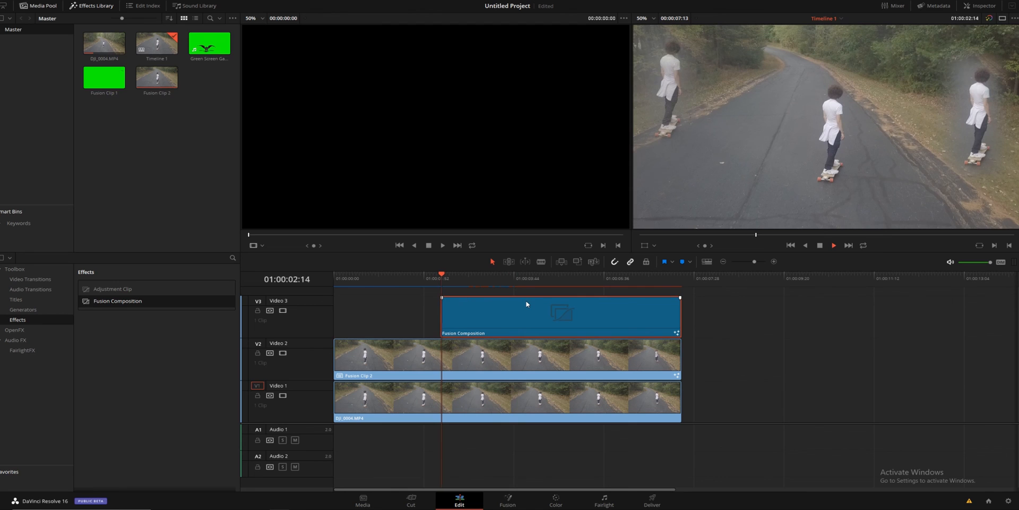